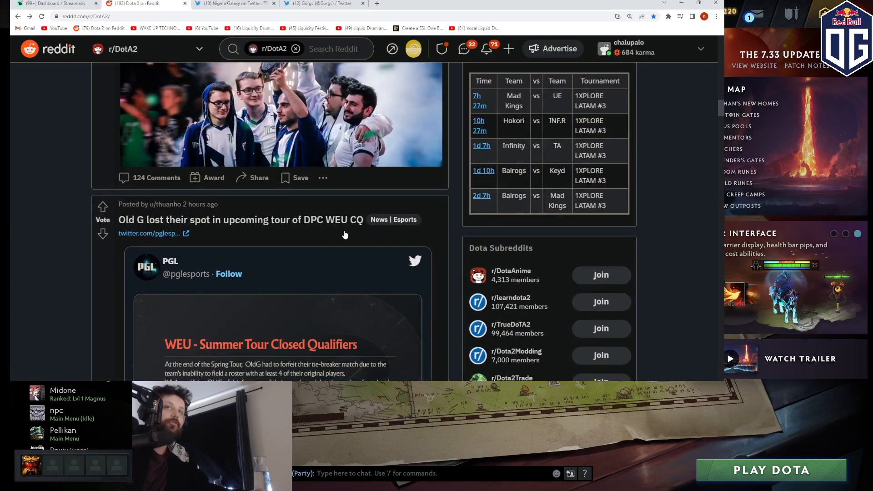
pyautogui.scroll(-3)
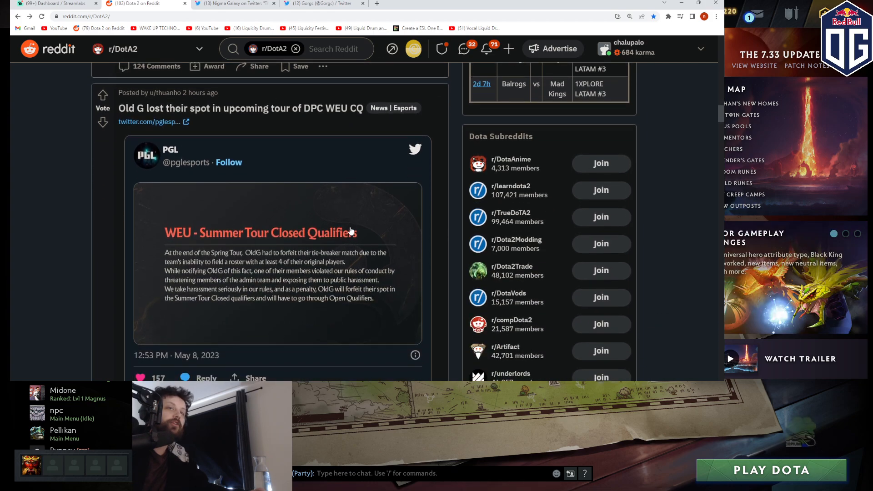
pyautogui.moveTo(341, 260)
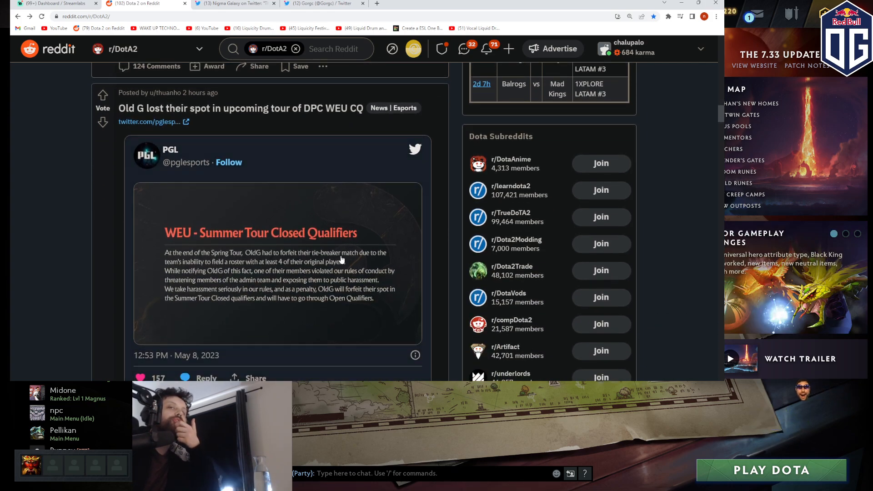
pyautogui.moveTo(231, 269)
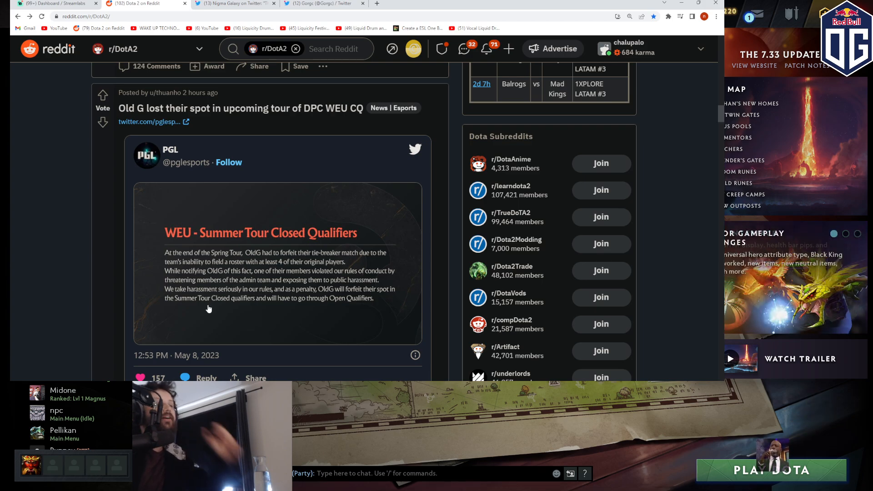
pyautogui.scroll(-3)
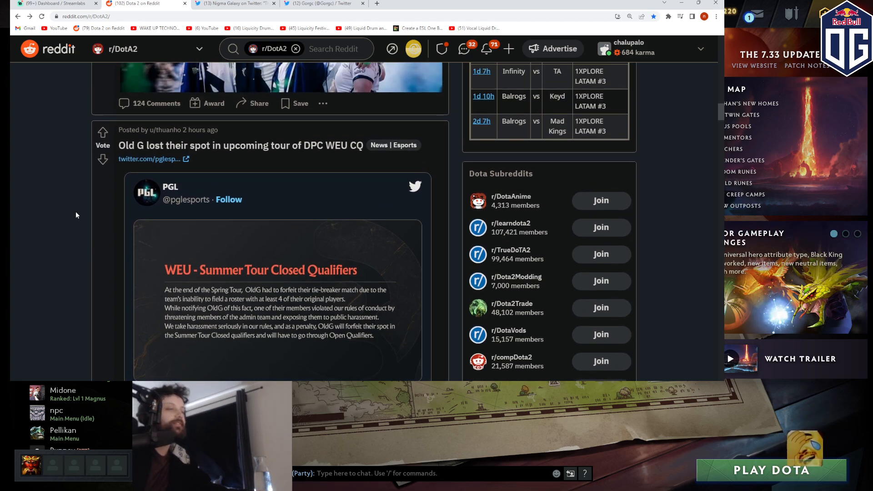
pyautogui.scroll(-3)
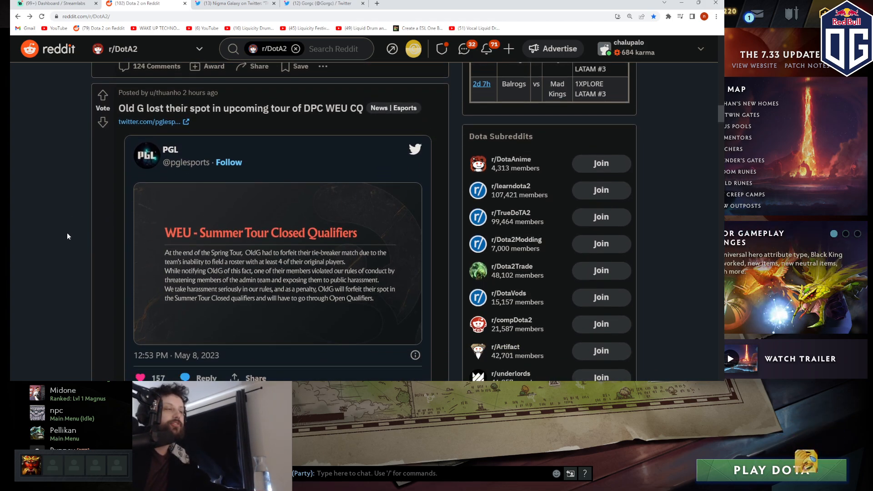